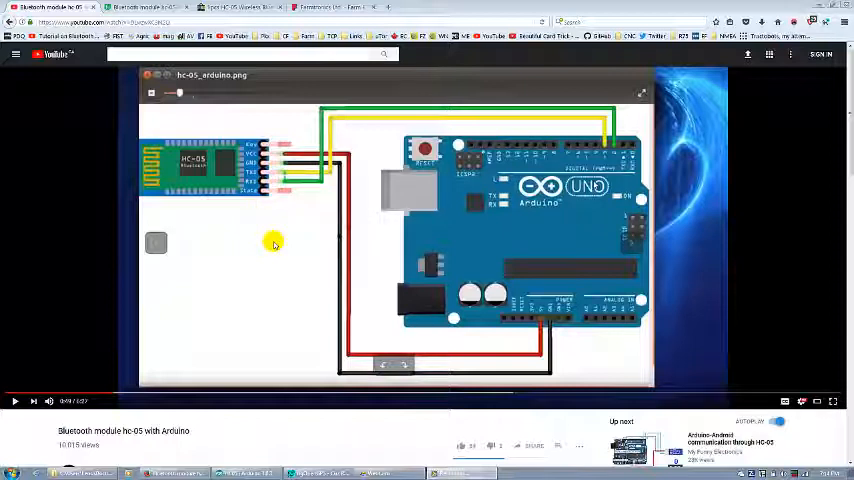
pyautogui.moveTo(211, 112)
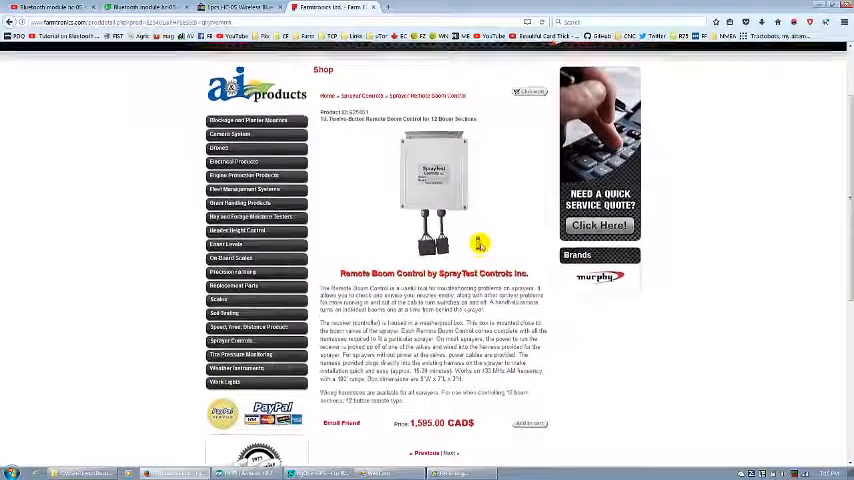
# - Scroll the Farmtronics Remote Boom Control page to the 1,595.00 CAD price and back up
pyautogui.scroll(-3)
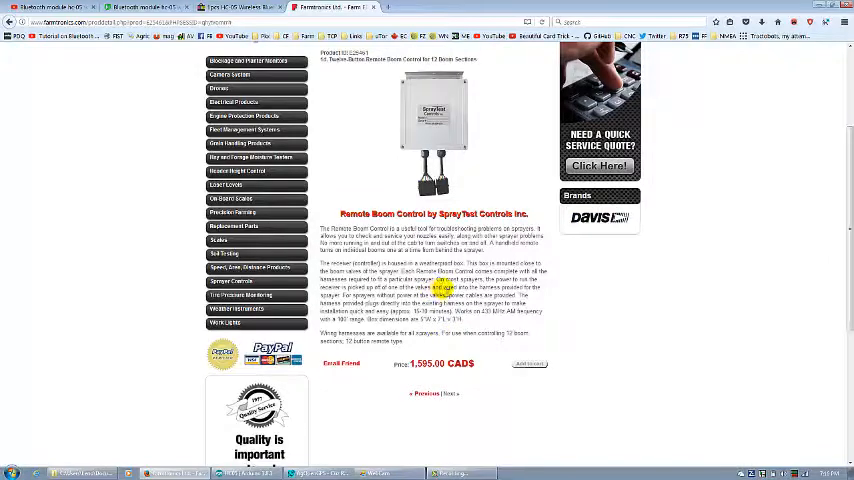
pyautogui.scroll(3)
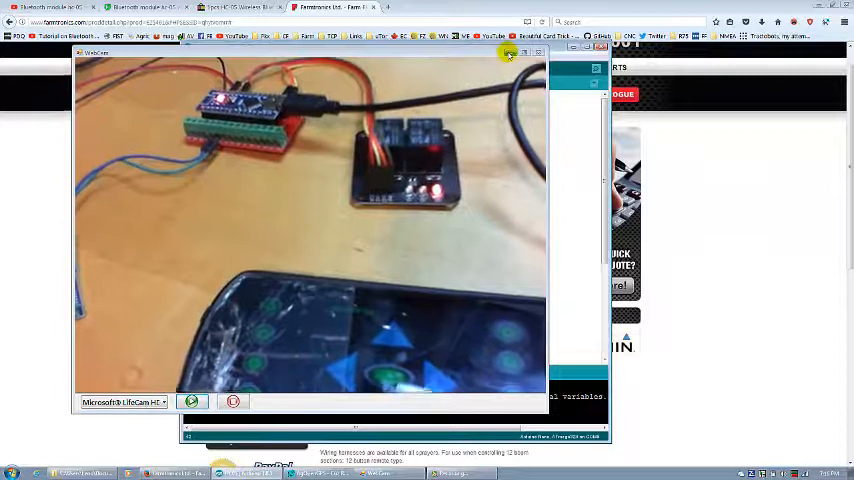
# - Close LifeCam and scroll the HC-05 sketch down to the if (c==...) digitalWrite relay blocks
pyautogui.click(509, 53)
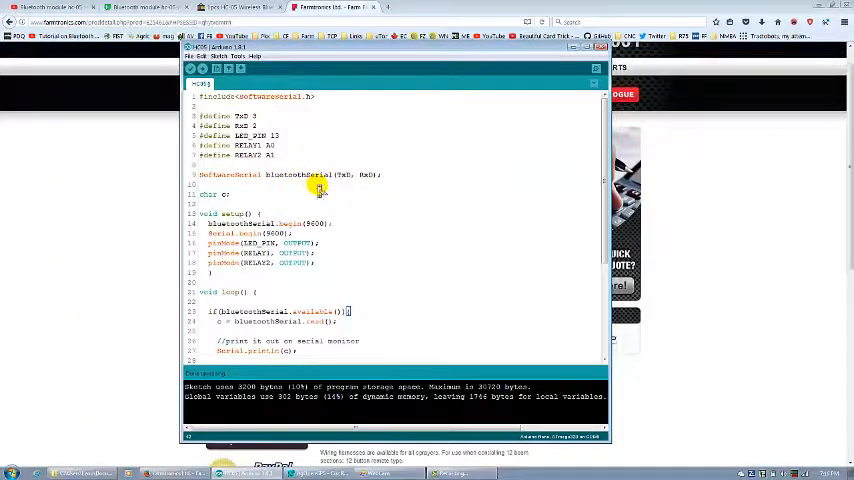
pyautogui.scroll(-3)
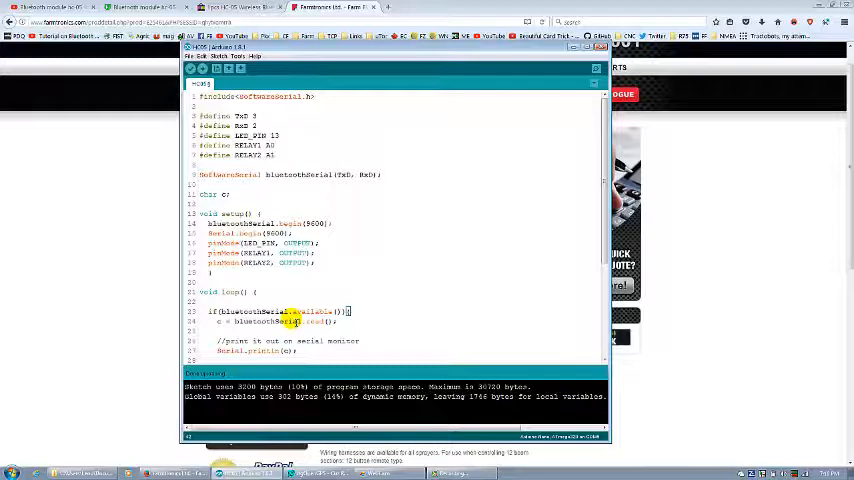
pyautogui.scroll(-3)
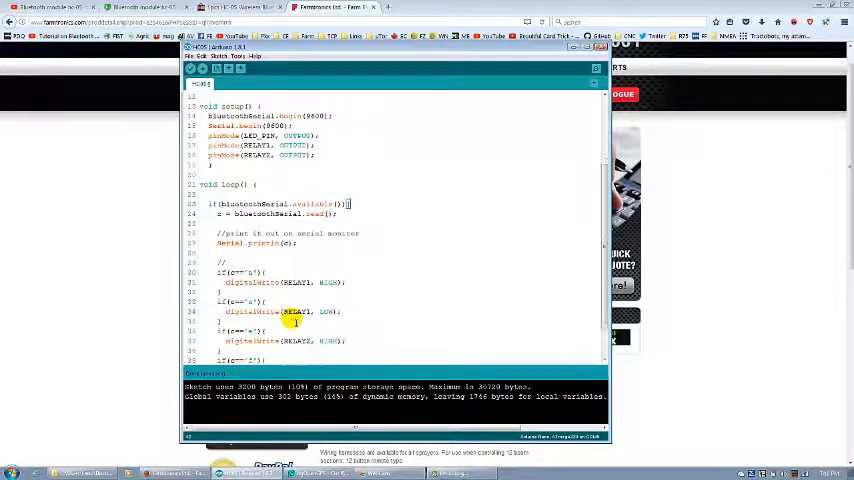